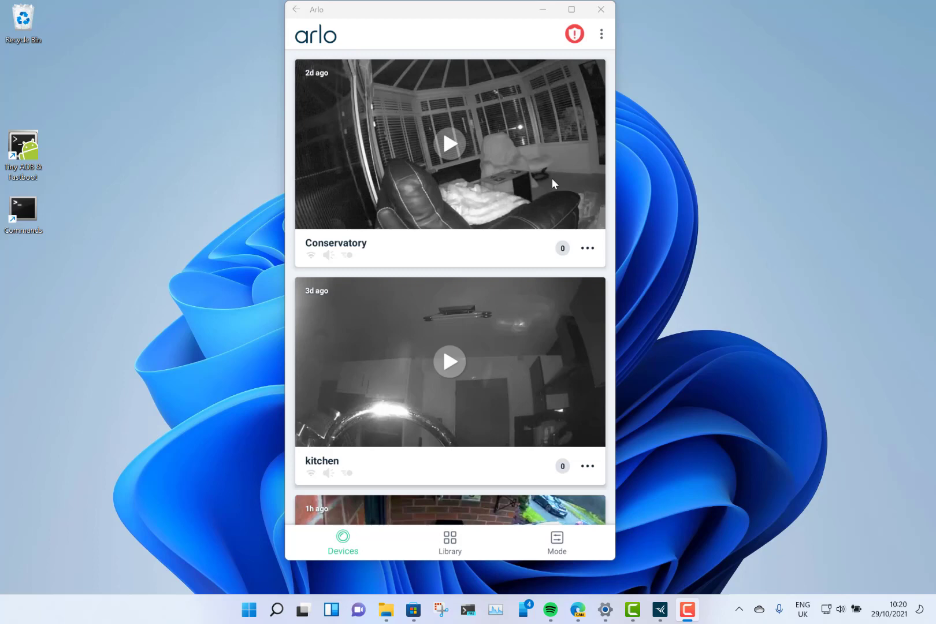
mouse_move(273, 251)
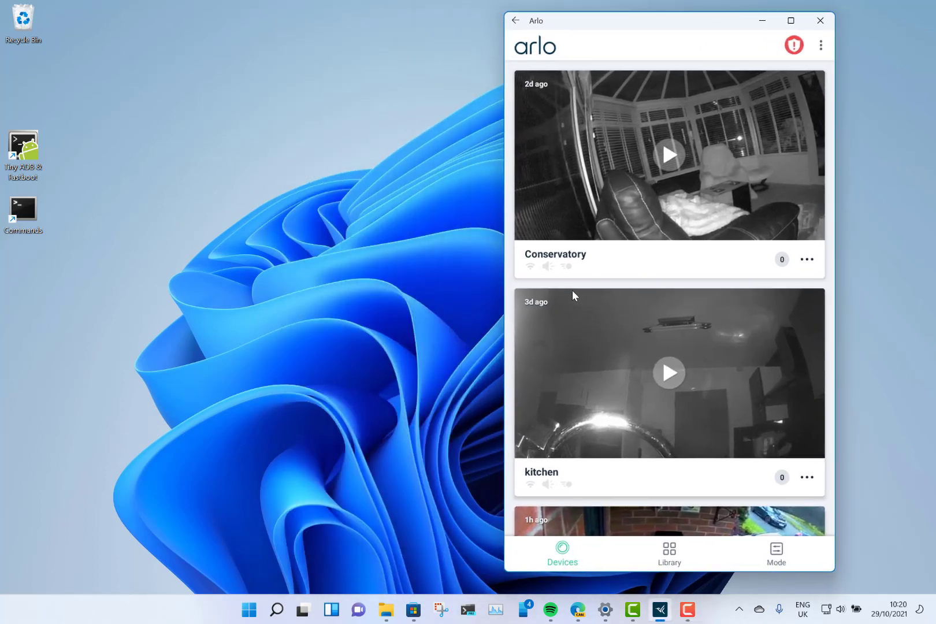
mouse_move(248, 610)
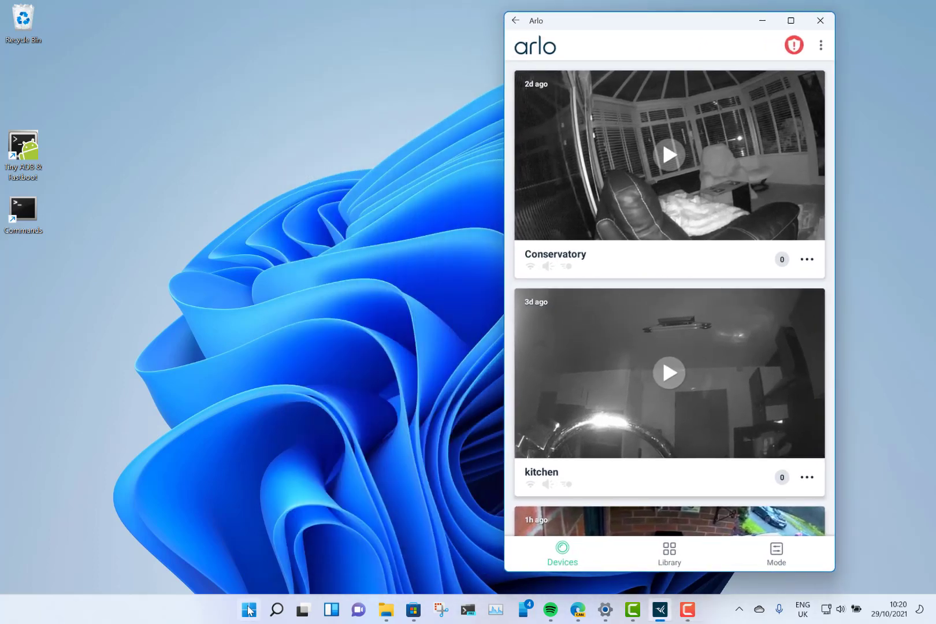
- Search 'hue' from the Start menu and launch the Hue app beside Arlo
left_click(249, 610)
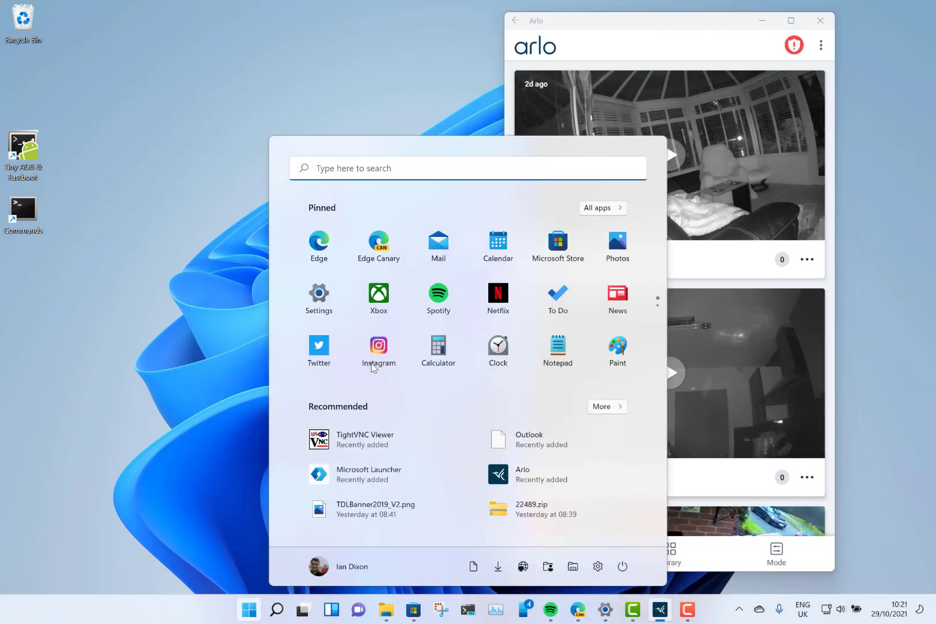
mouse_move(527, 449)
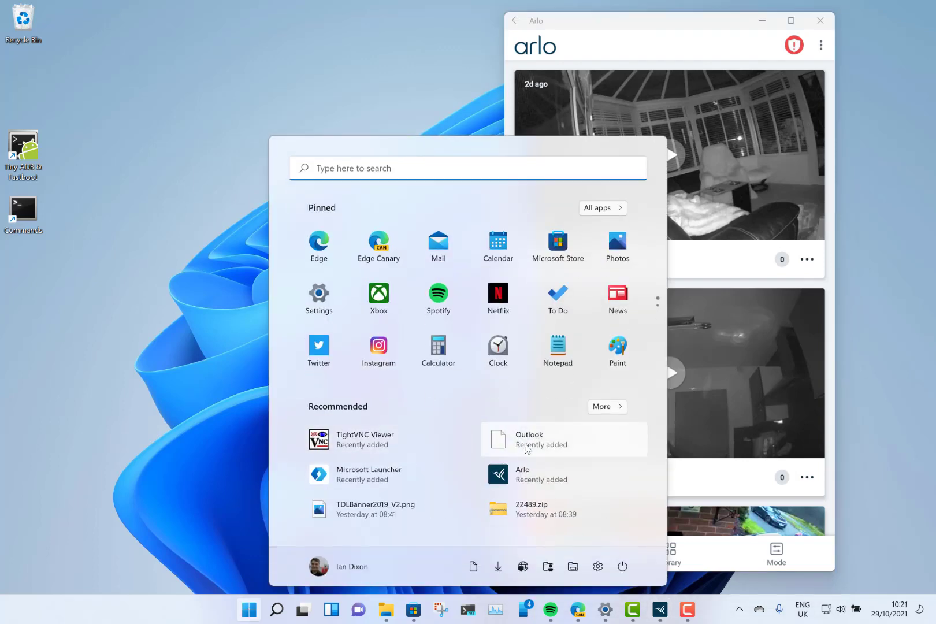
mouse_move(368, 473)
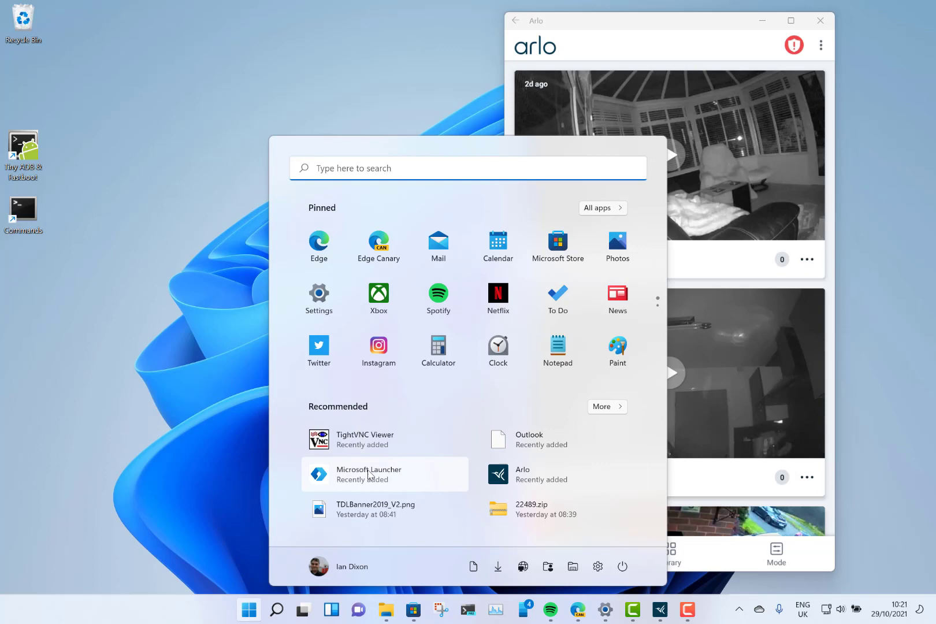
mouse_move(424, 458)
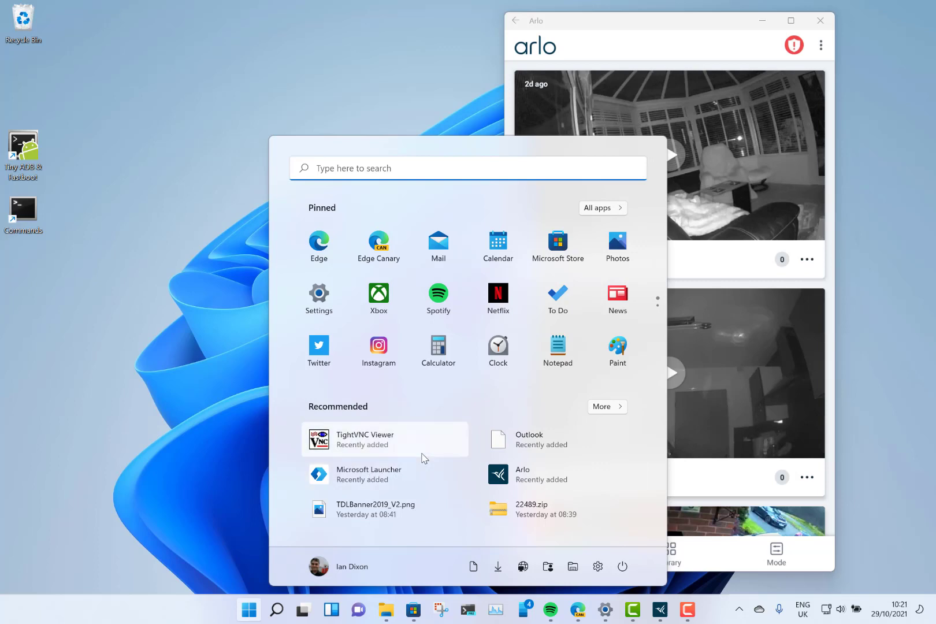
mouse_move(501, 168)
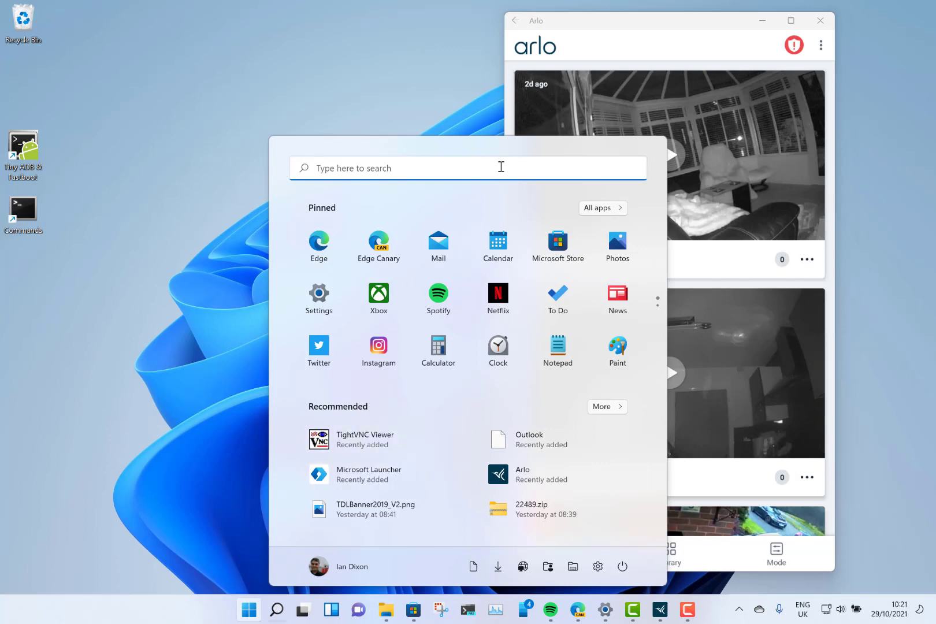
type("hu")
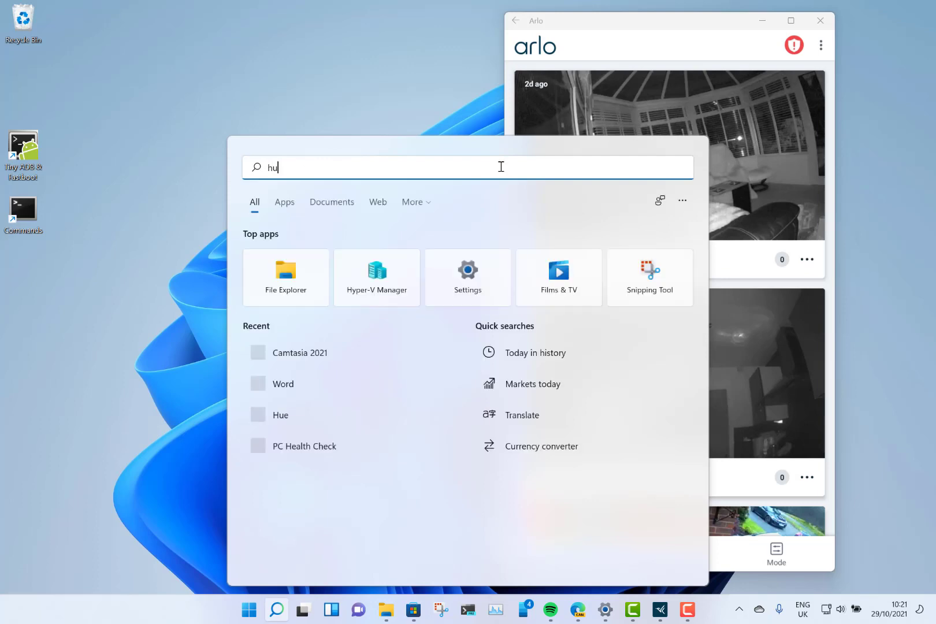
type("u")
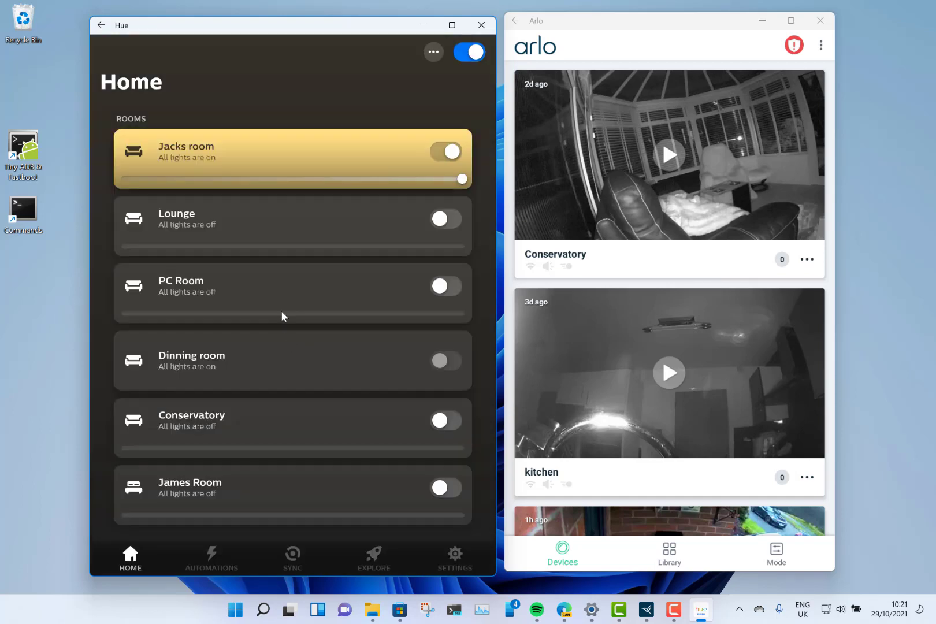
mouse_move(298, 319)
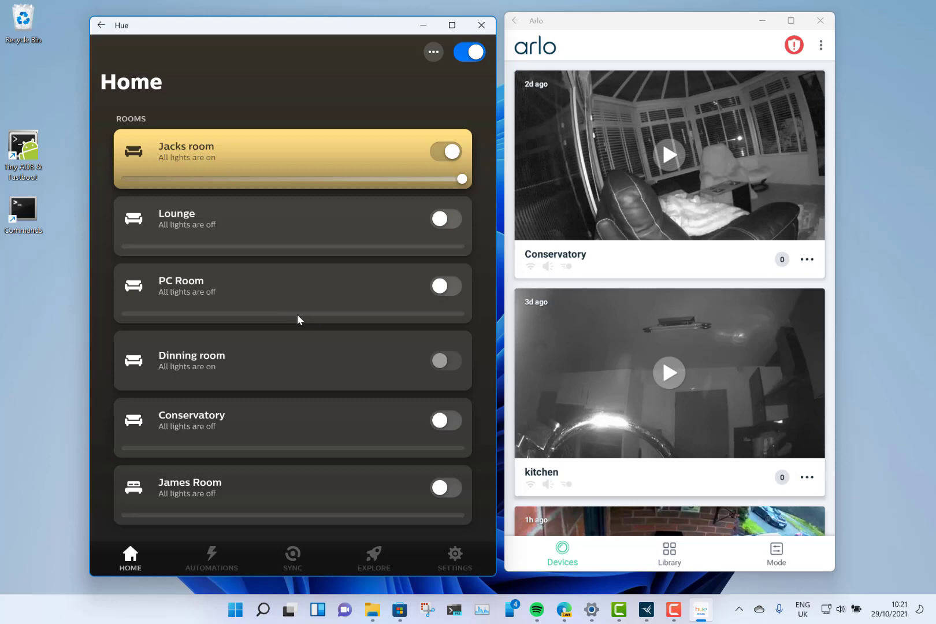
mouse_move(283, 297)
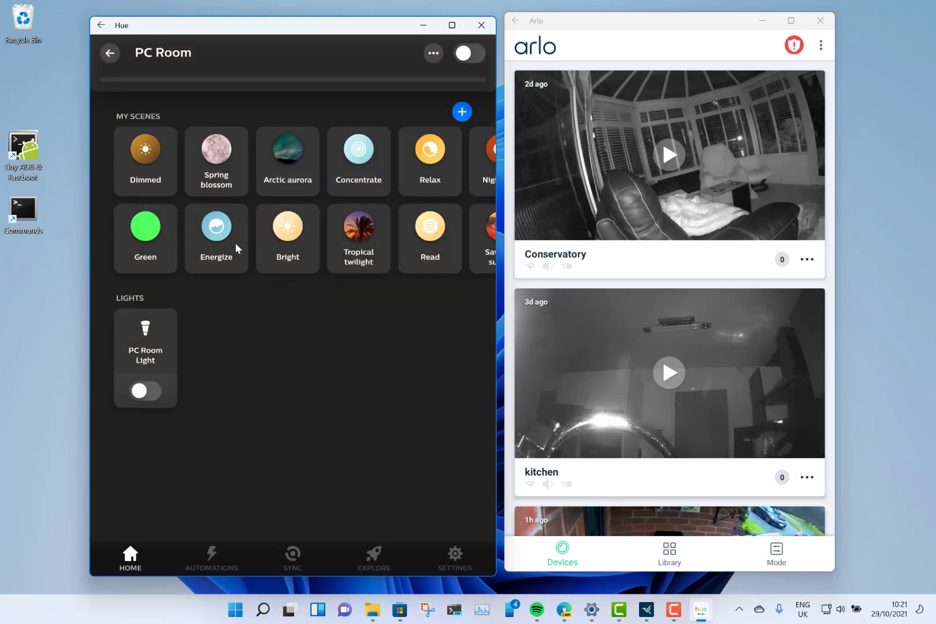
mouse_move(152, 390)
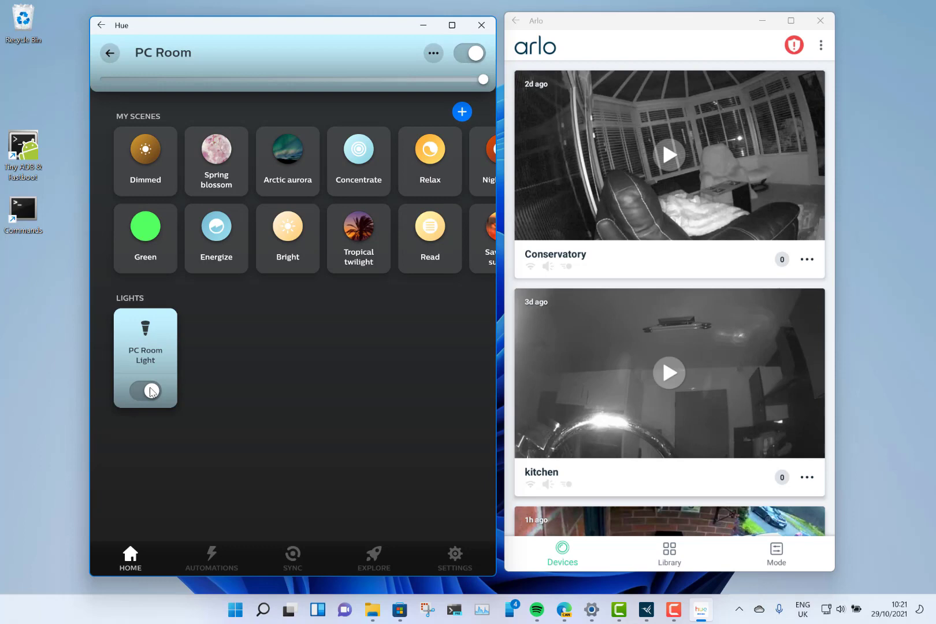
- Switch the PC Room Light off again and bring the Start menu back up
left_click(144, 391)
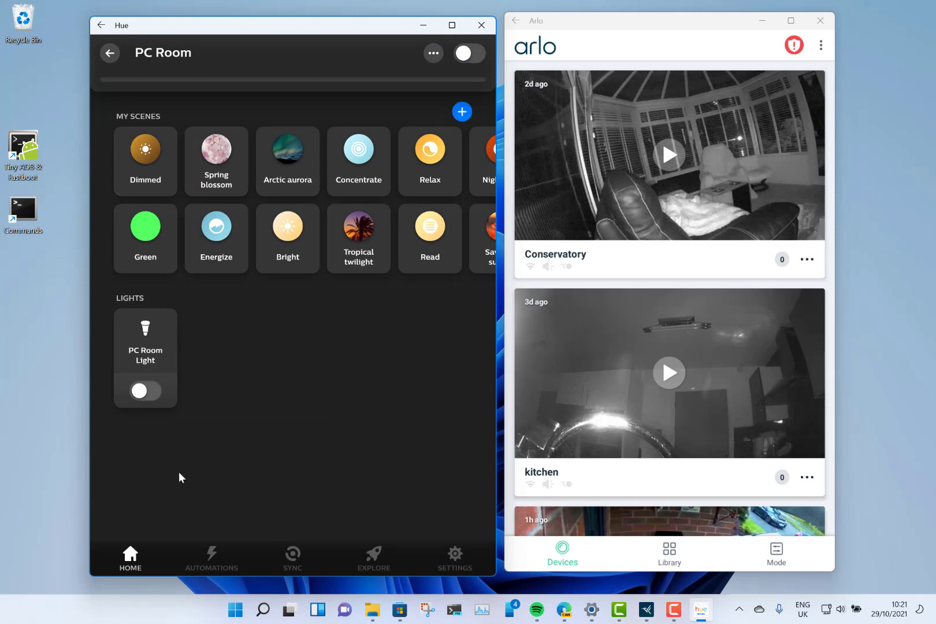
left_click(234, 610)
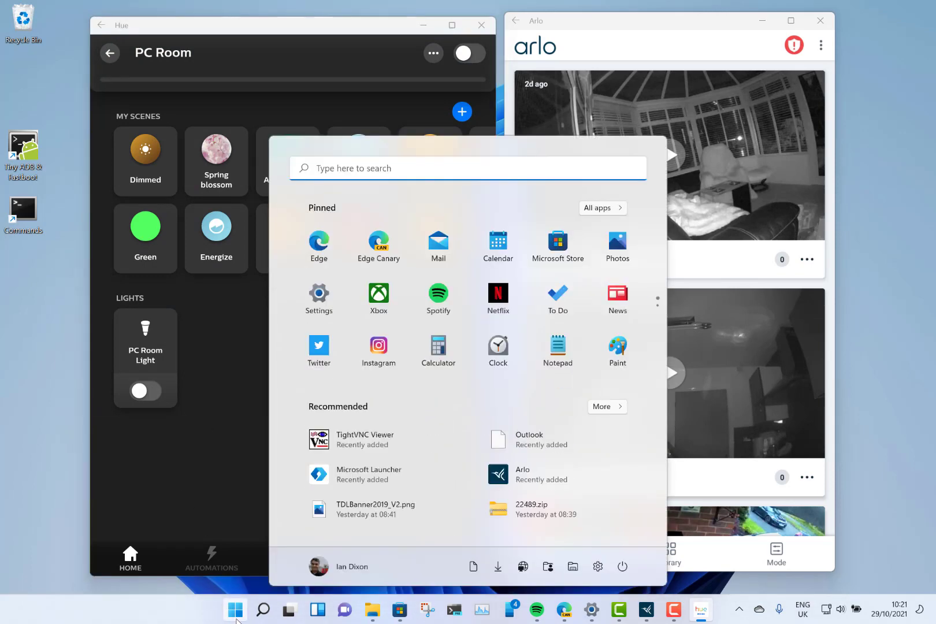
left_click(234, 609)
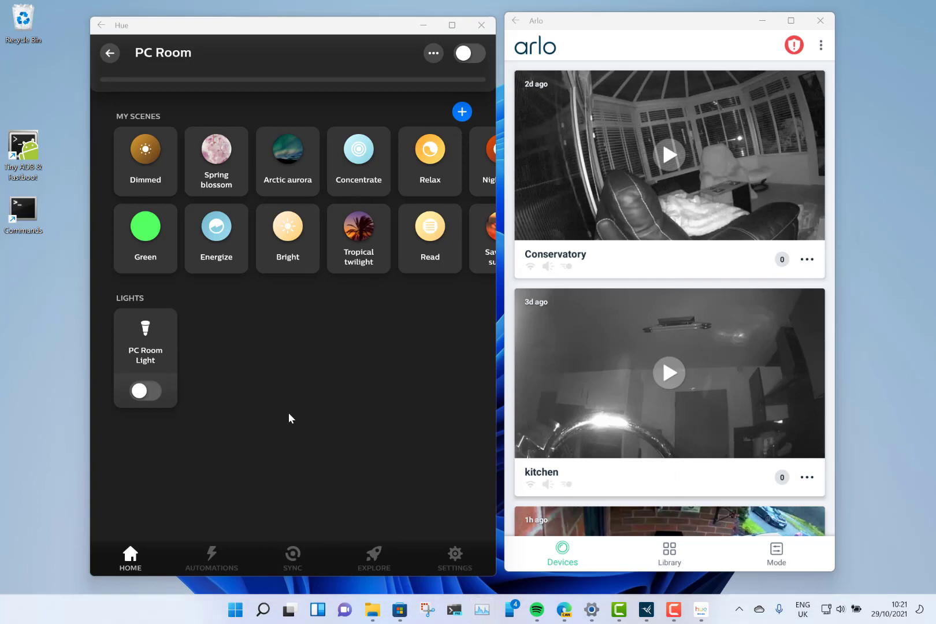
left_click(481, 610)
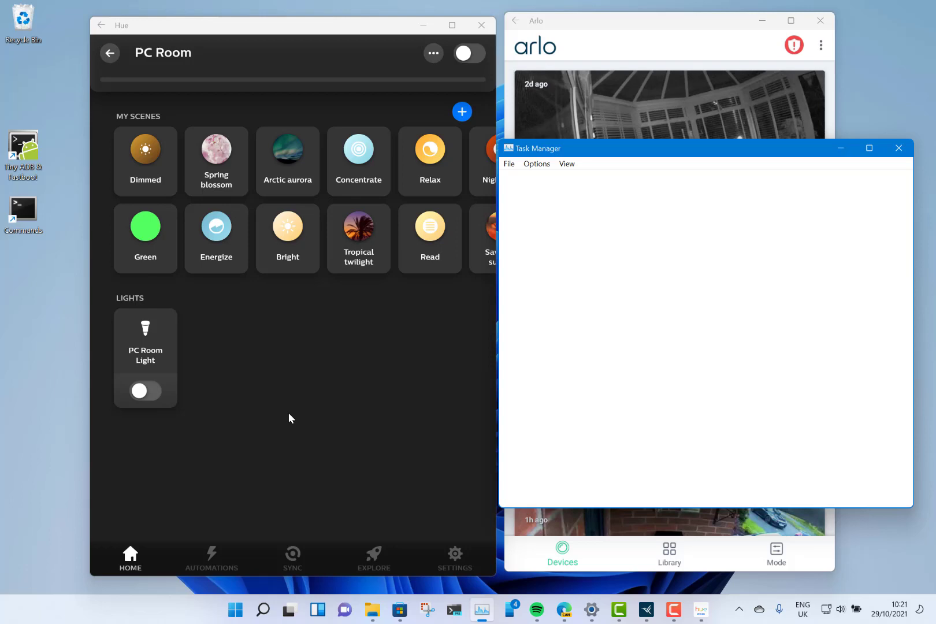
left_click(544, 492)
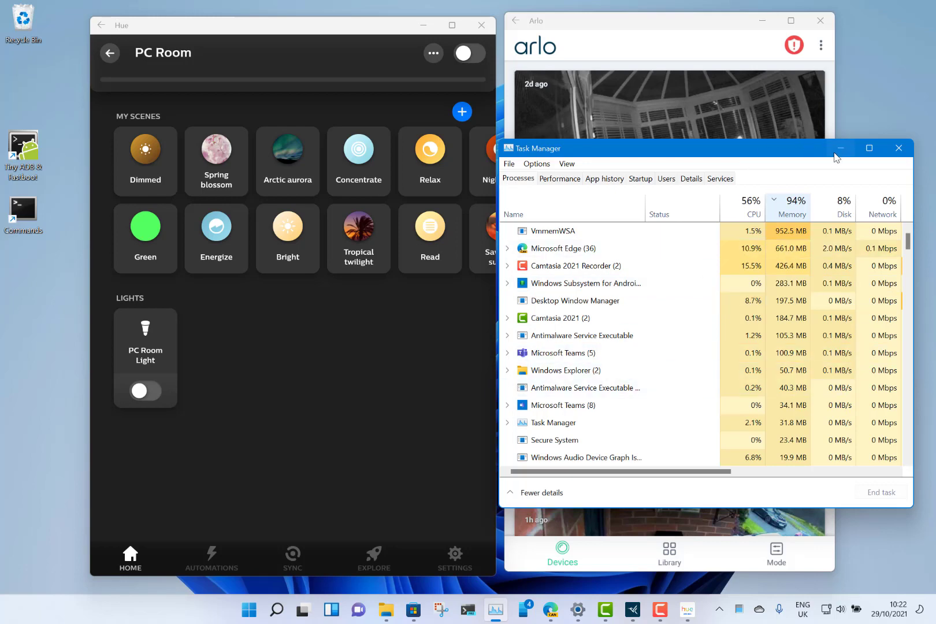
left_click(898, 148)
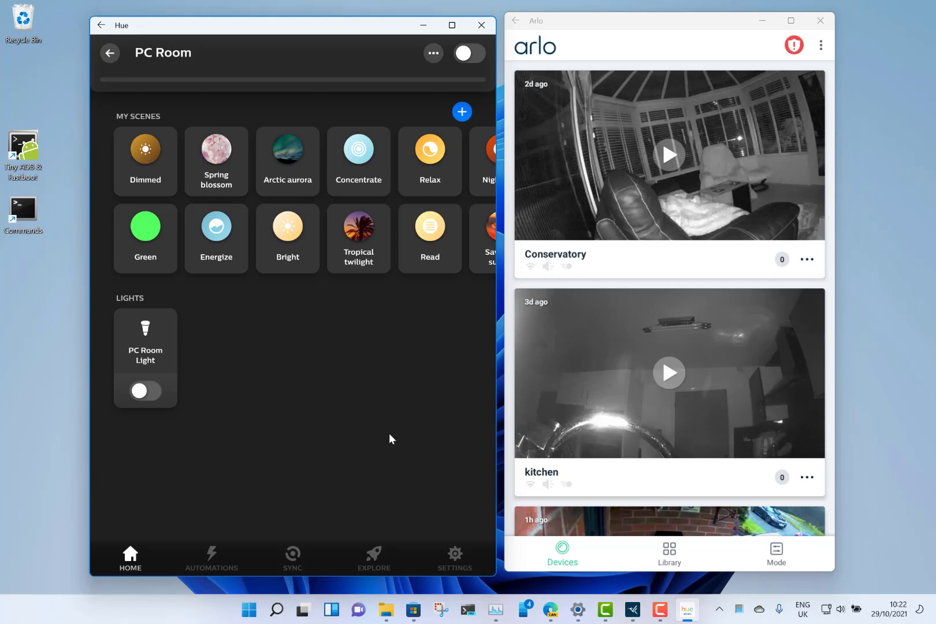
mouse_move(249, 609)
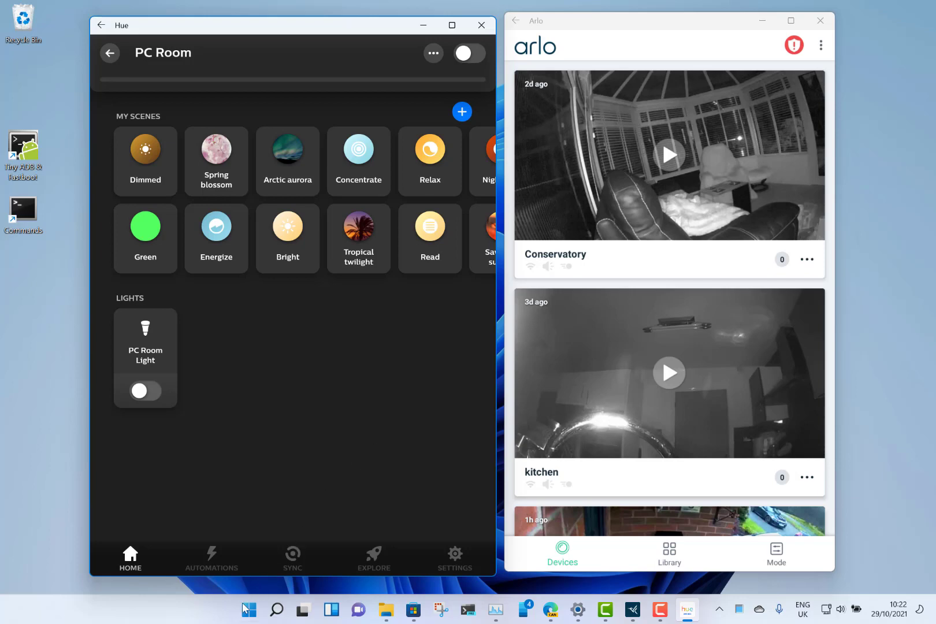
- Search 'windows' and launch Windows Subsystem for Android Settings
left_click(248, 610)
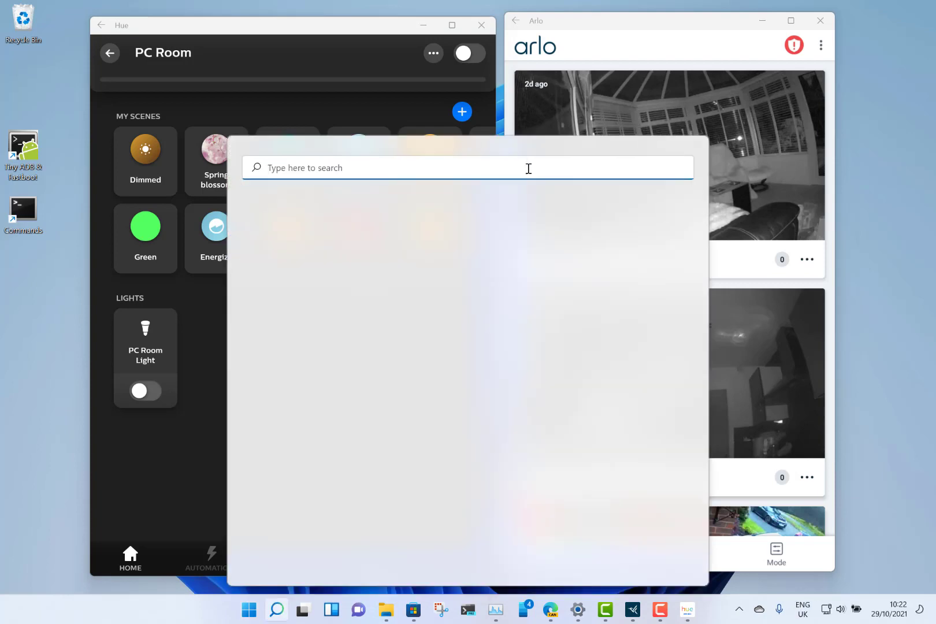
type("windows")
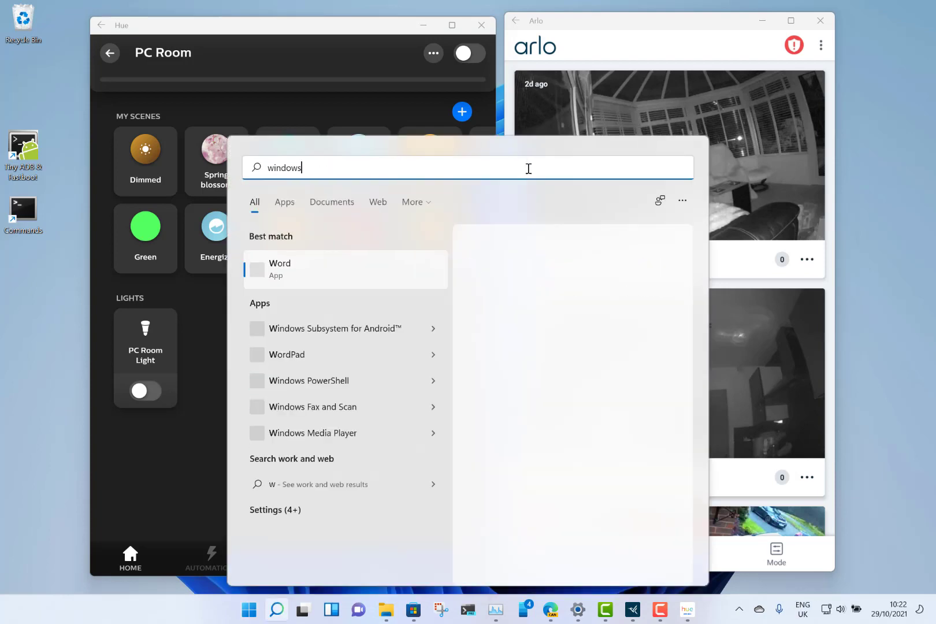
left_click(322, 328)
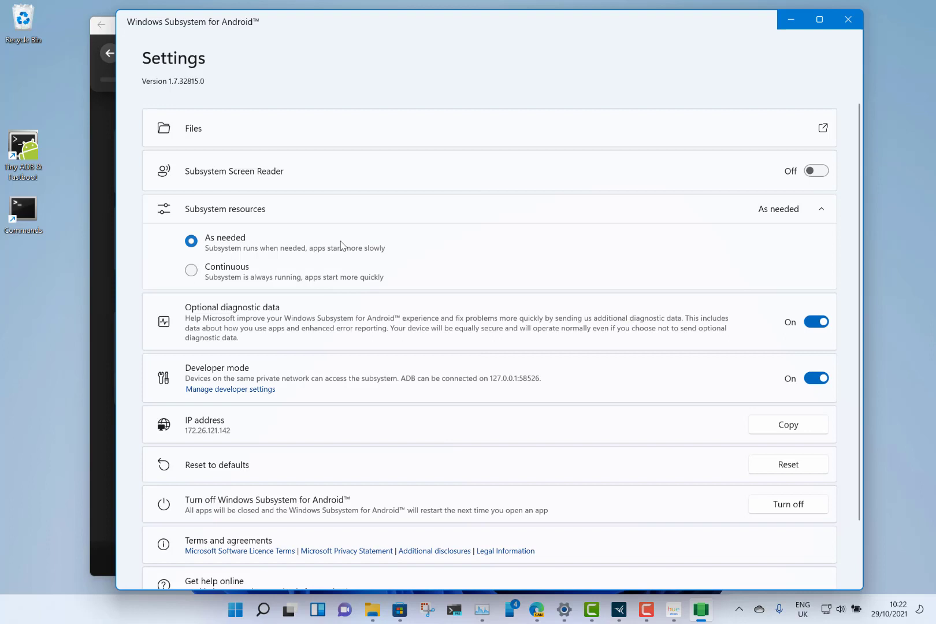
mouse_move(281, 300)
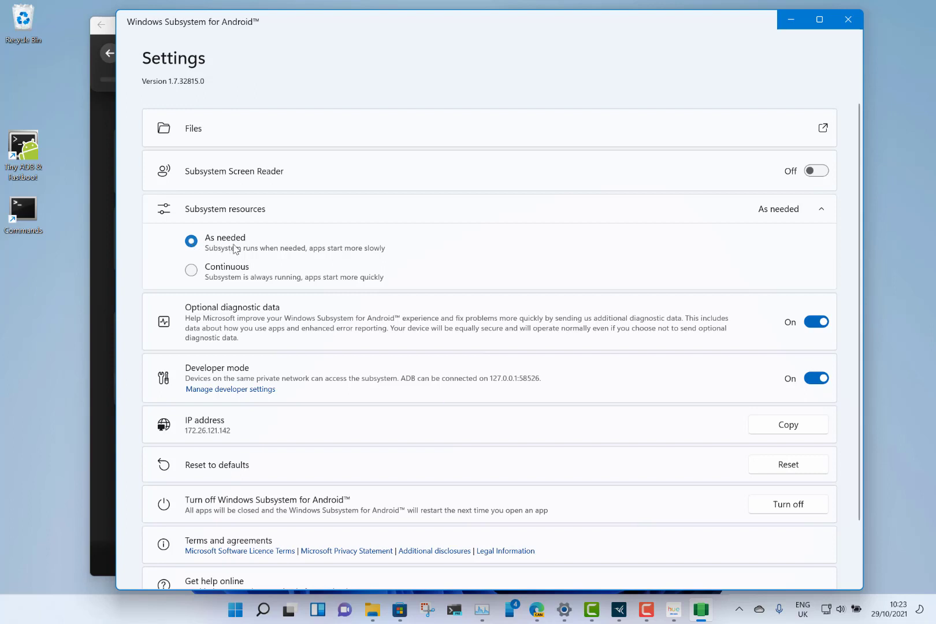
mouse_move(383, 284)
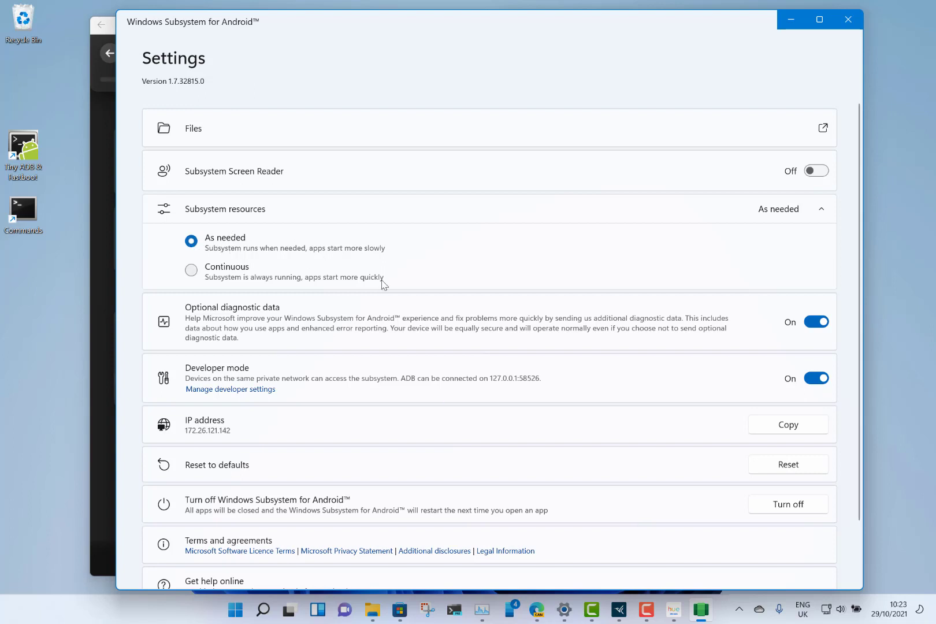
mouse_move(187, 283)
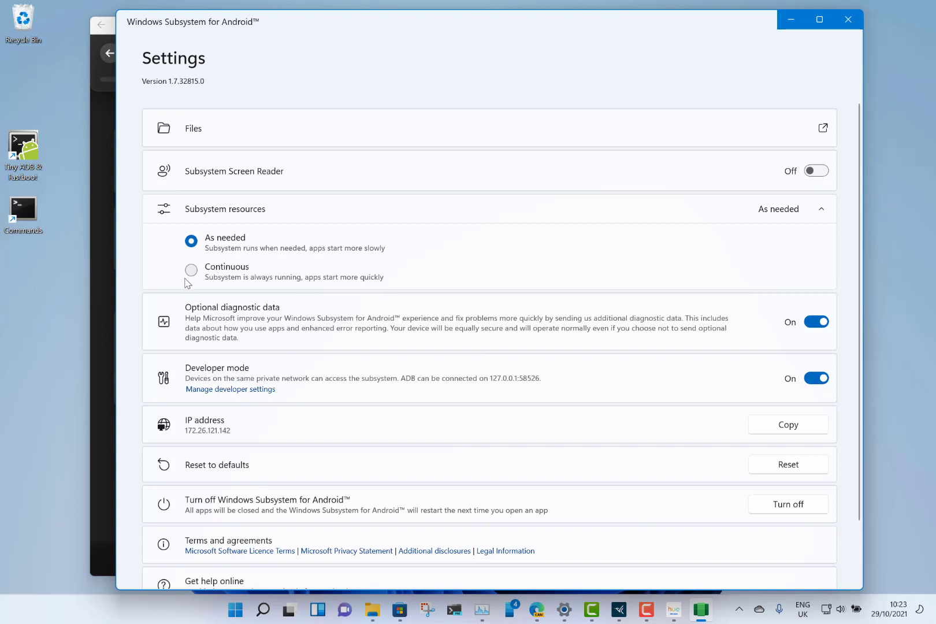
mouse_move(279, 277)
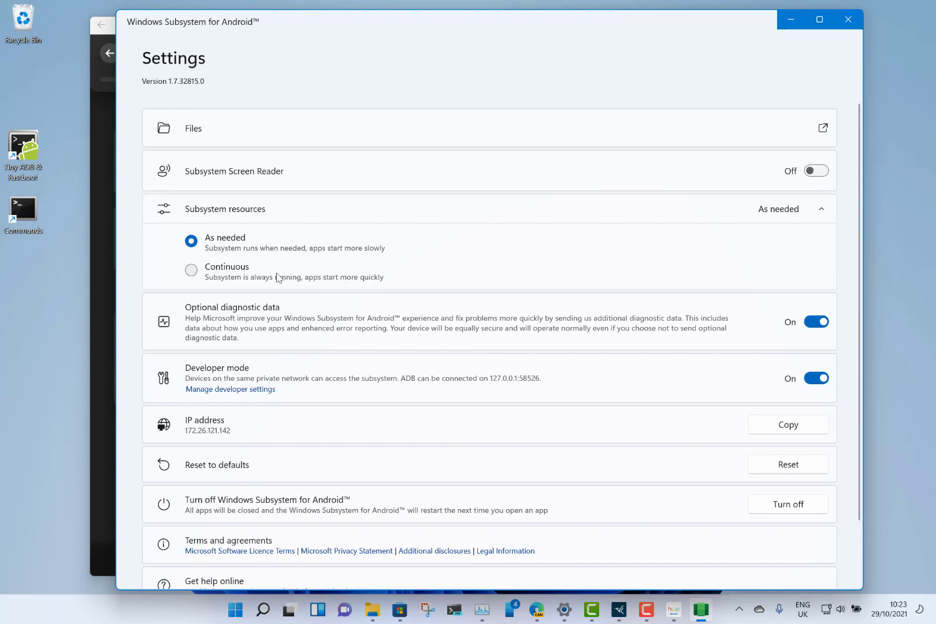
mouse_move(295, 281)
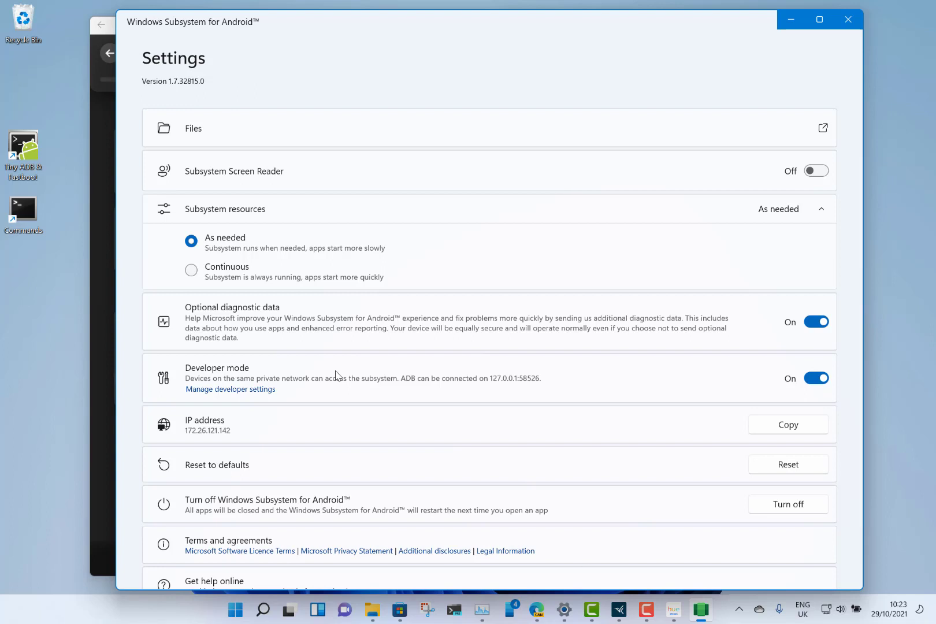
mouse_move(429, 433)
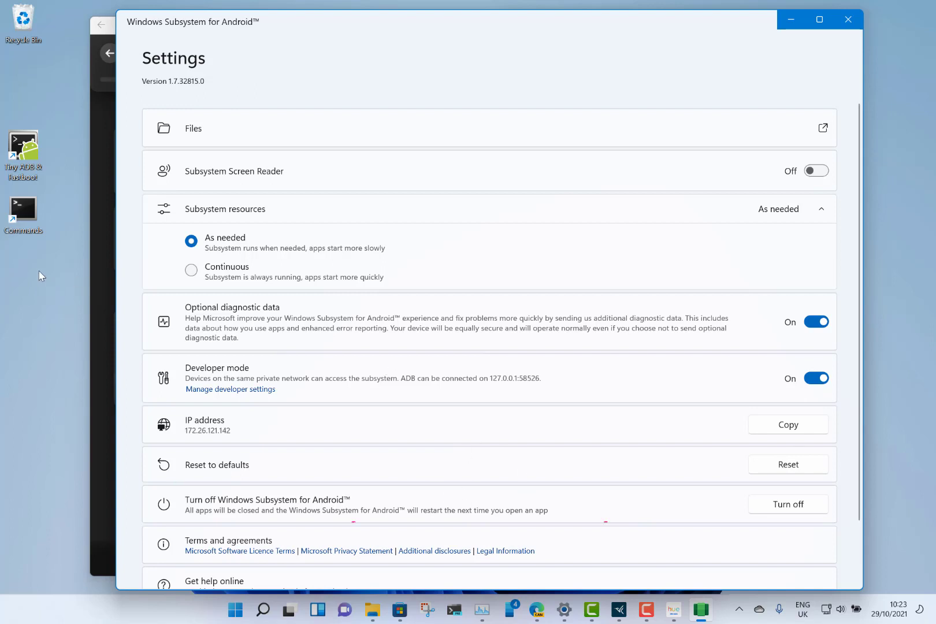
mouse_move(65, 249)
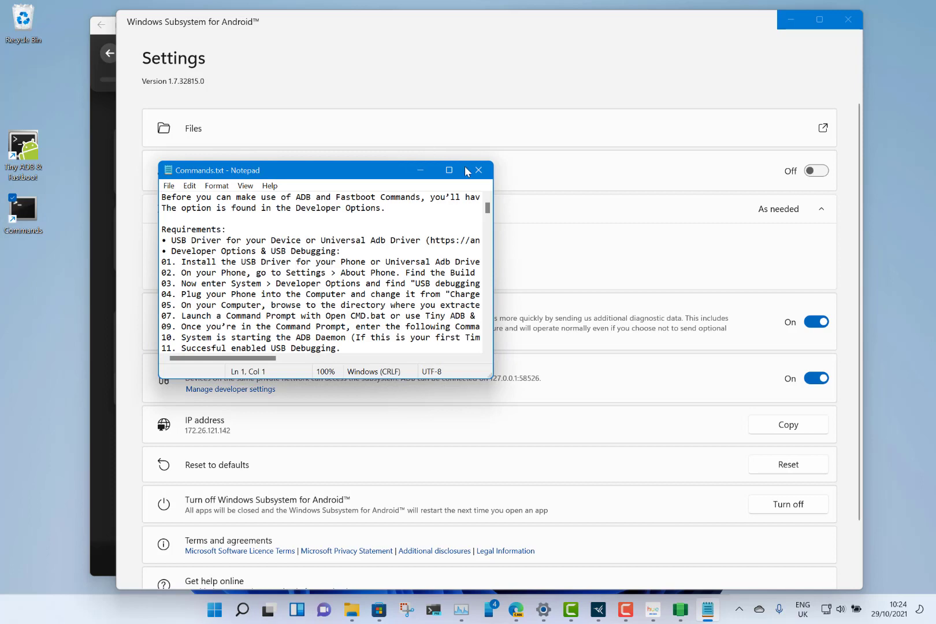
- Close the Commands.txt notes and launch the Tiny ADB & Fastboot command prompt
left_click(479, 171)
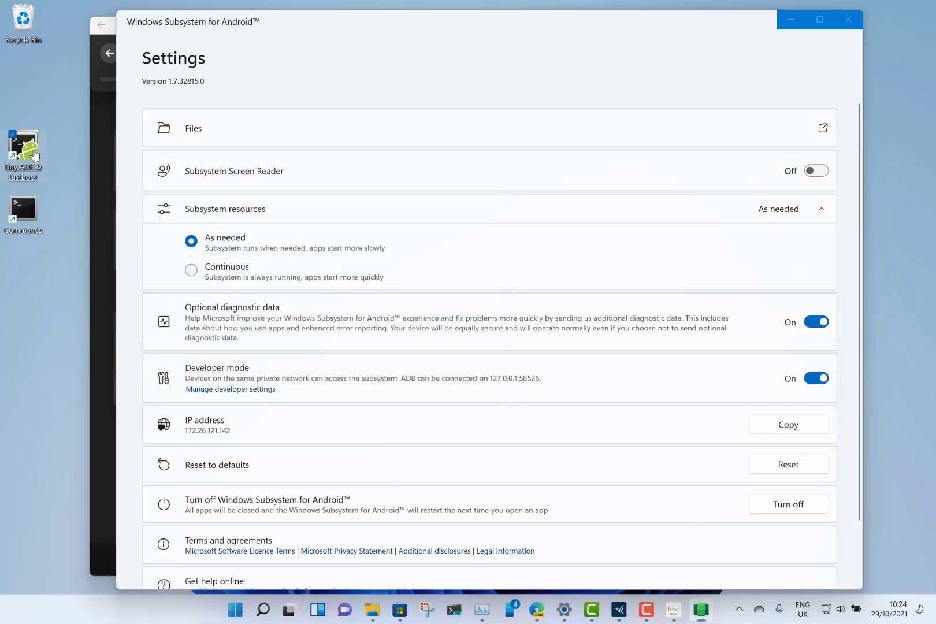
double_click(23, 153)
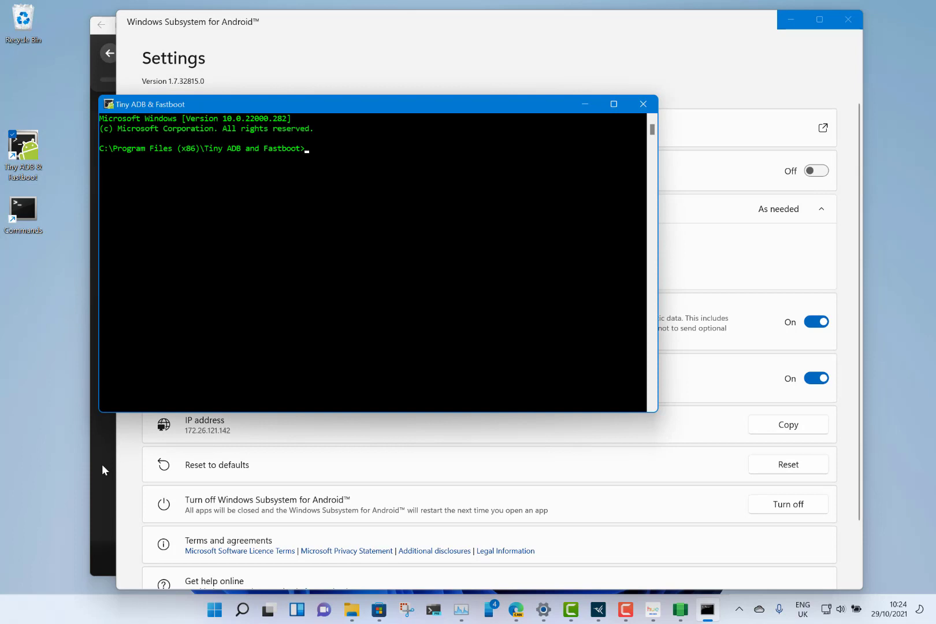
- Connect ADB to 172.26.121.142:5555 and start listing the folder with dir
left_click(653, 609)
type("adb connect 172.26.121.142")
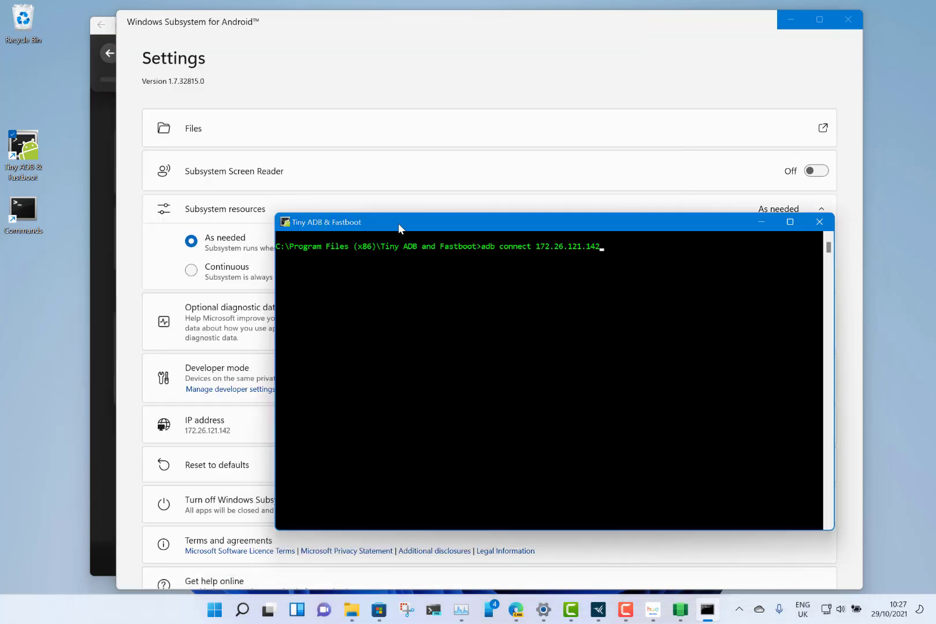
key("Return")
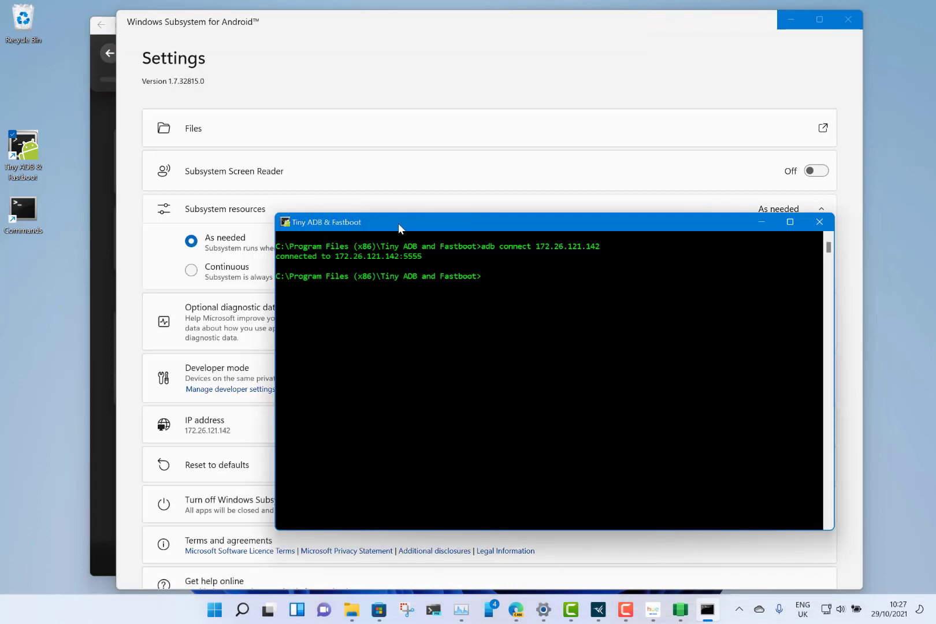
mouse_move(234, 412)
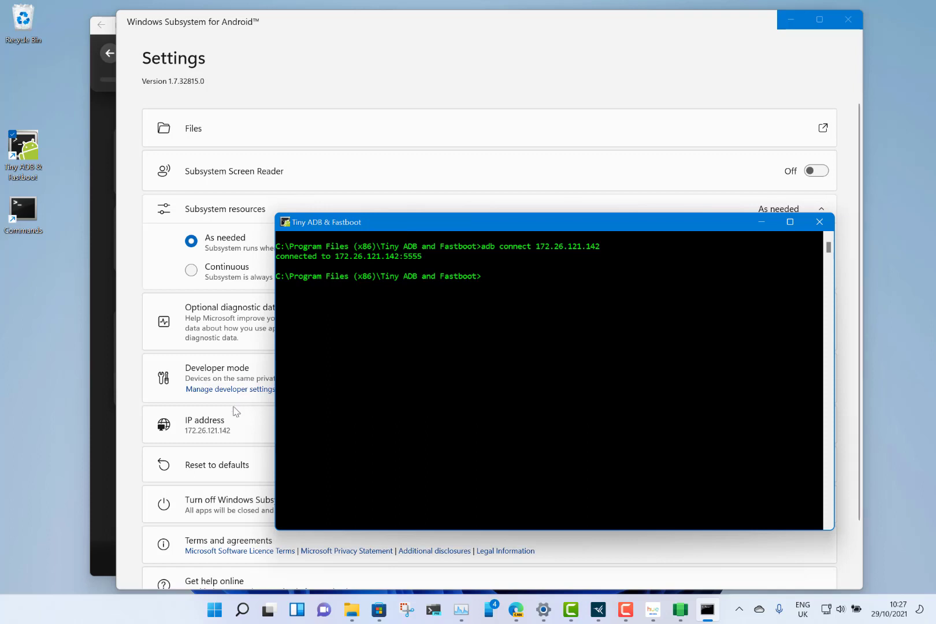
mouse_move(501, 320)
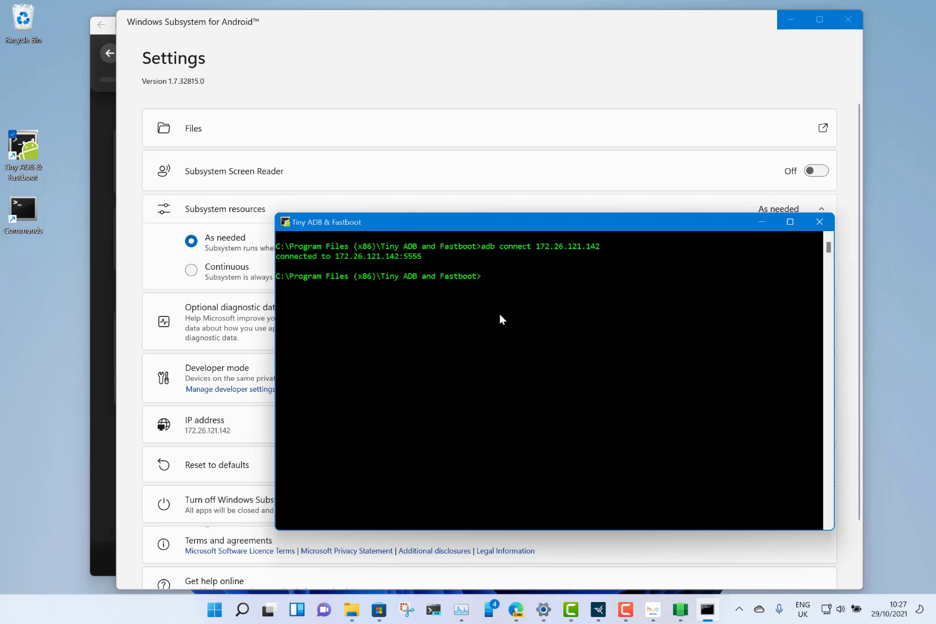
type("adb i")
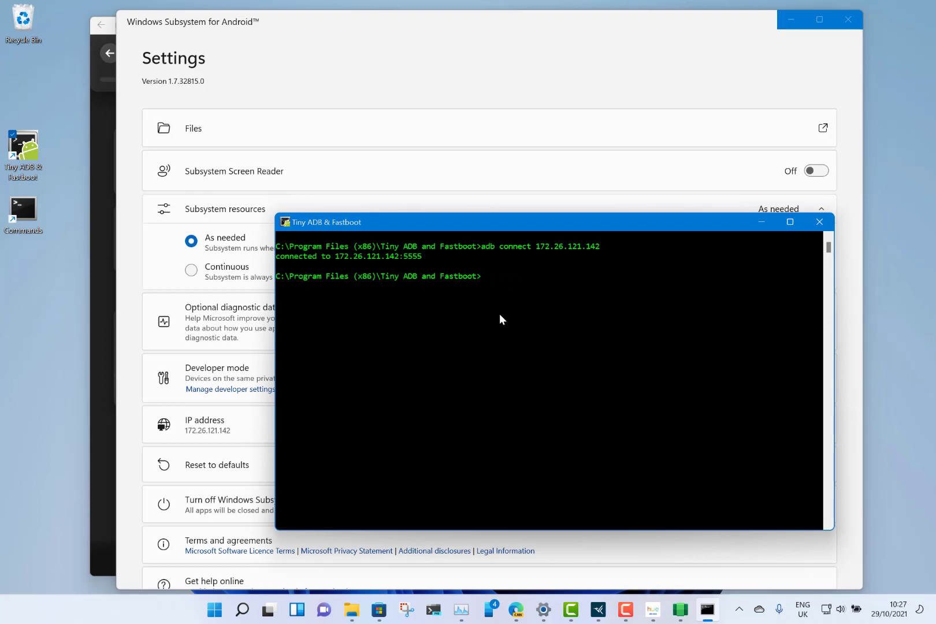
type("dir")
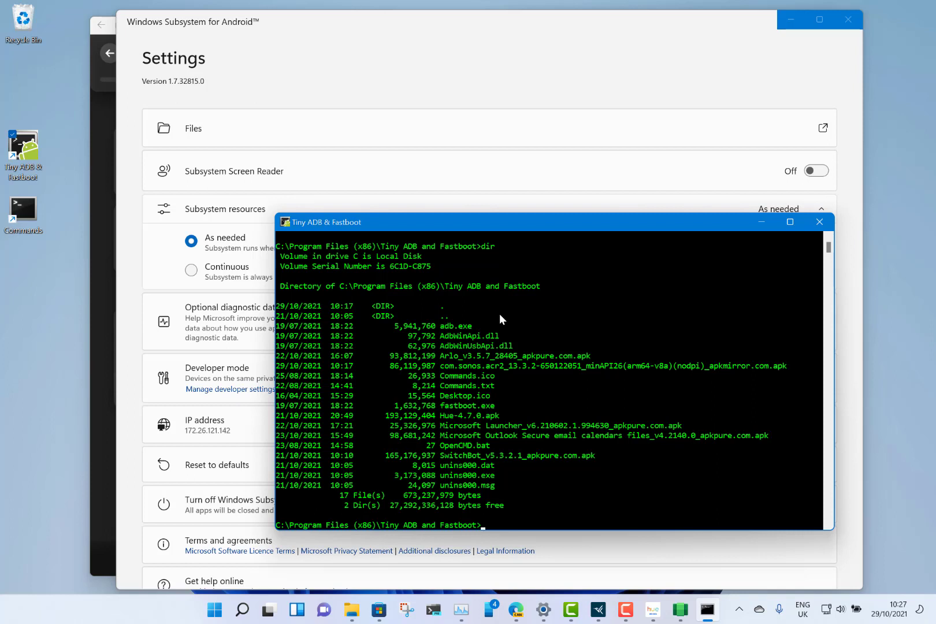
mouse_move(441, 370)
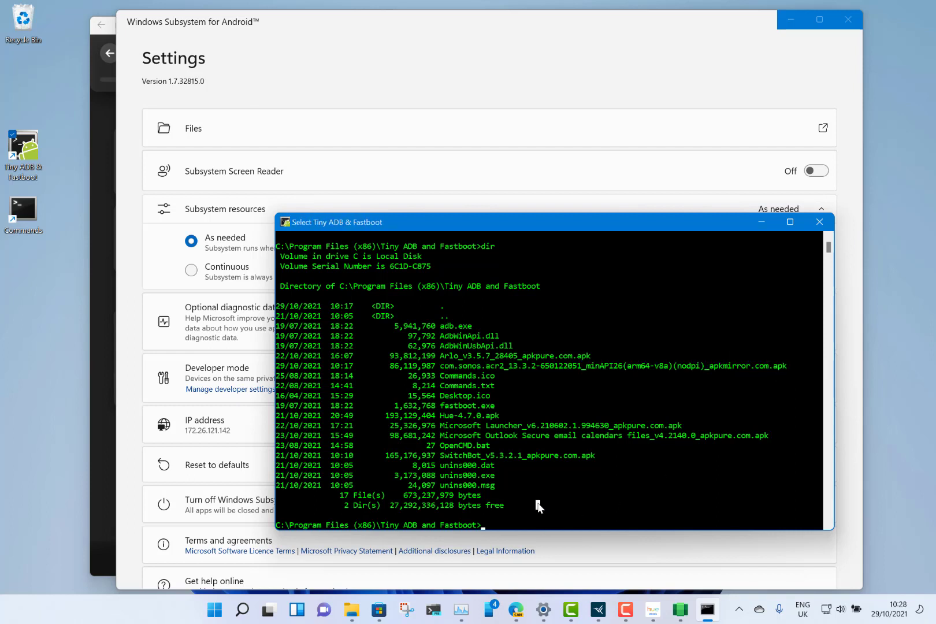
- Run adb install with the com.sonos APK, reporting Success
type("adb install com.sonos.acr2_13.3.2-650122051_minAPI26(arm64-v8a)(nodpi)_apkmirror.com.apk")
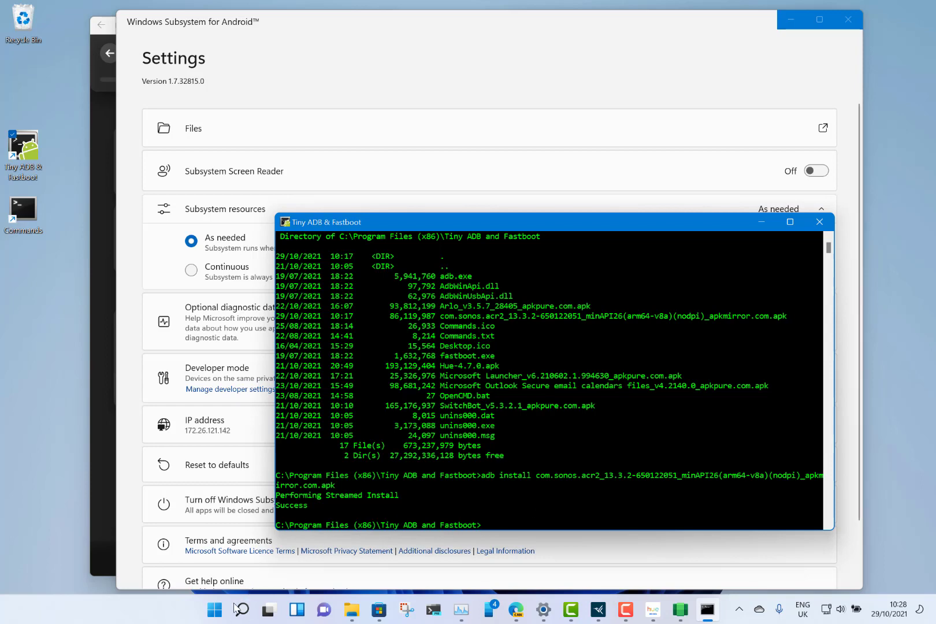
- Launch the newly installed Sonos app from the Start menu
left_click(213, 610)
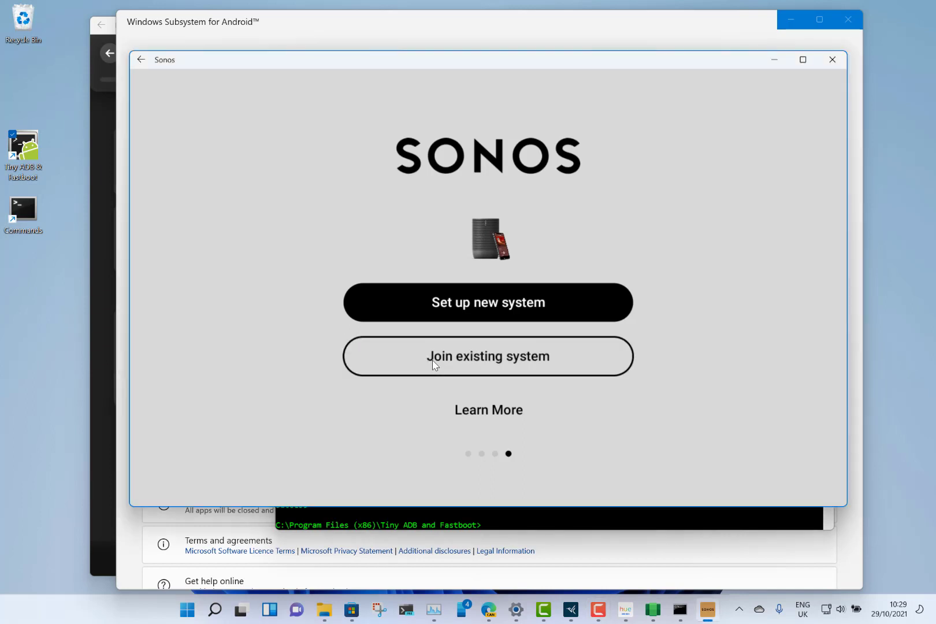
mouse_move(266, 341)
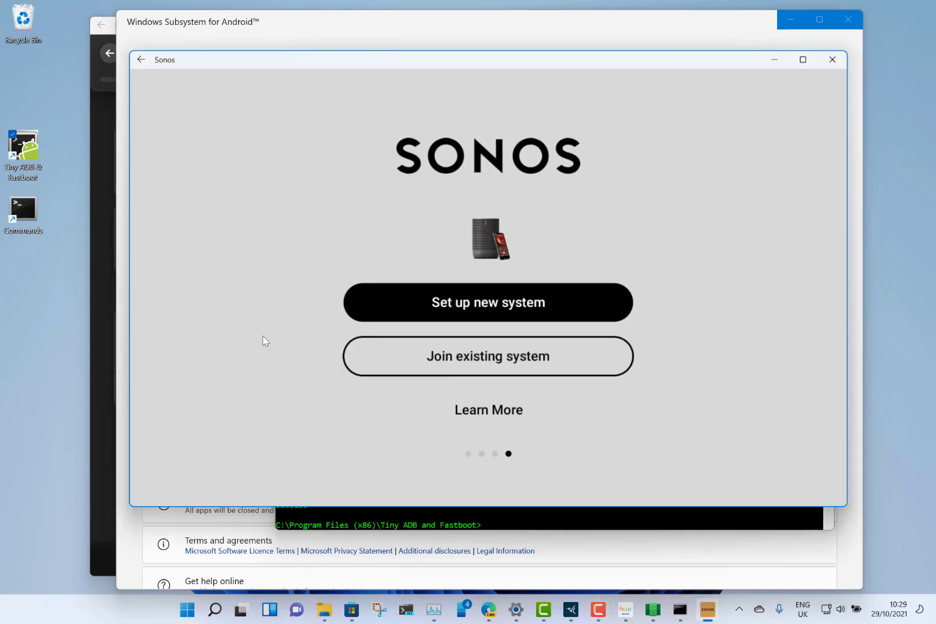
mouse_move(239, 320)
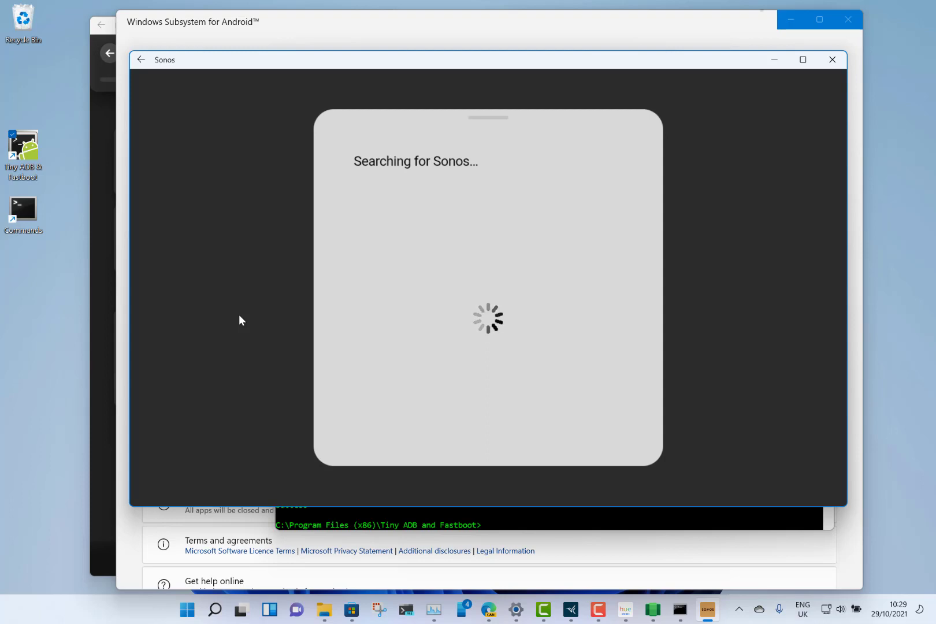
mouse_move(604, 114)
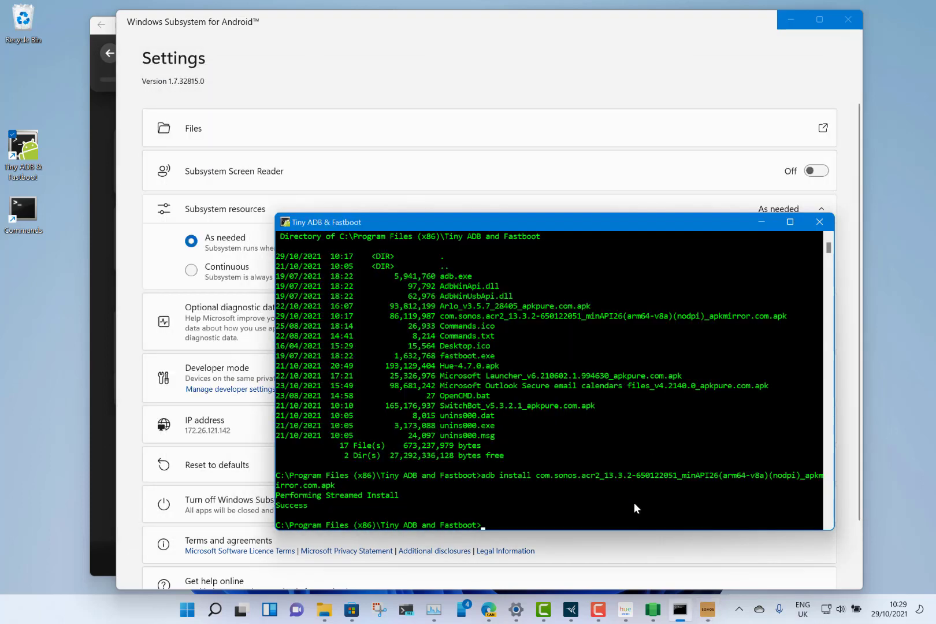
mouse_move(571, 610)
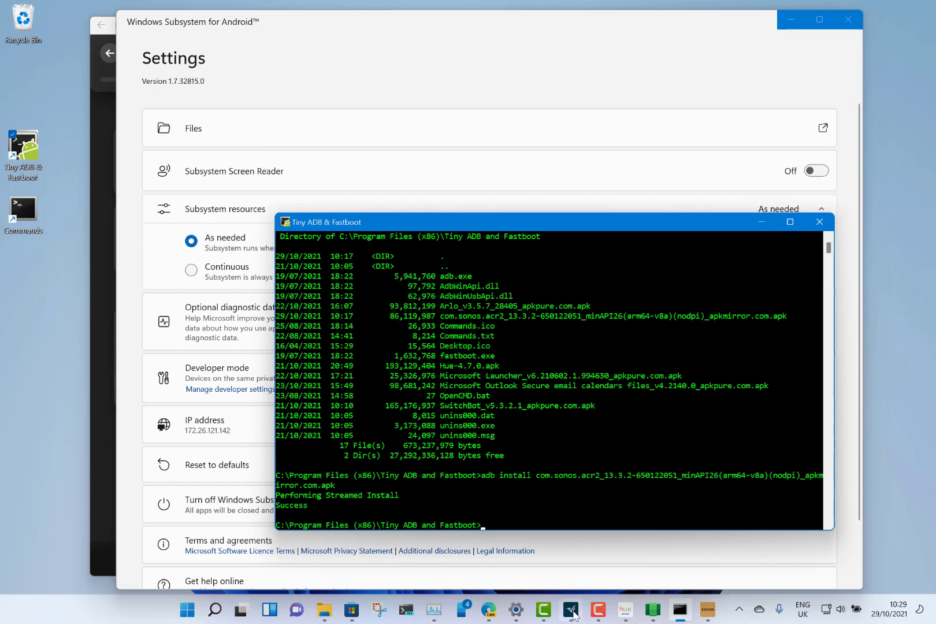
- Bring the Arlo camera window forward, then the Hue PC Room window
left_click(570, 610)
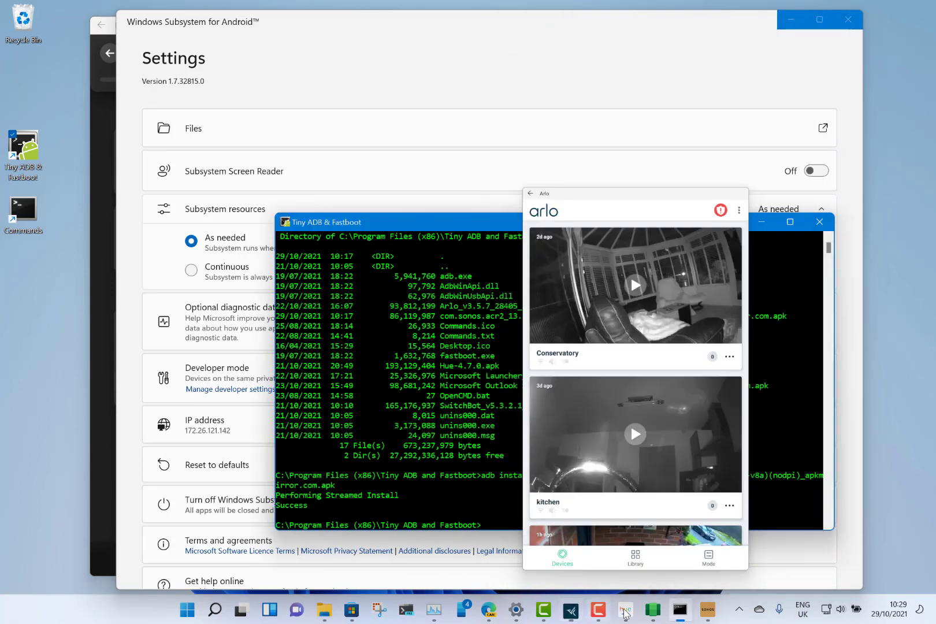
left_click(625, 610)
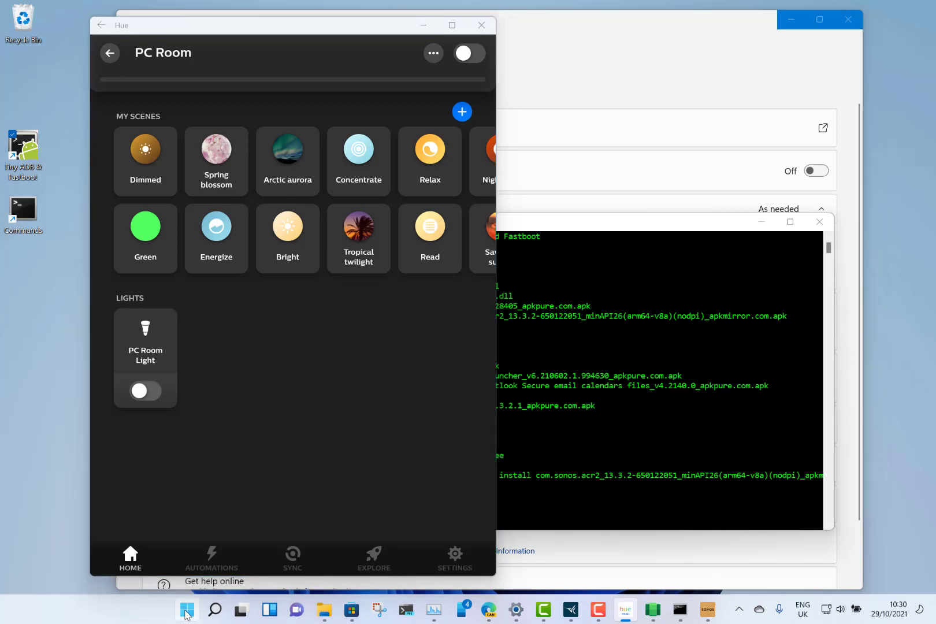
left_click(186, 610)
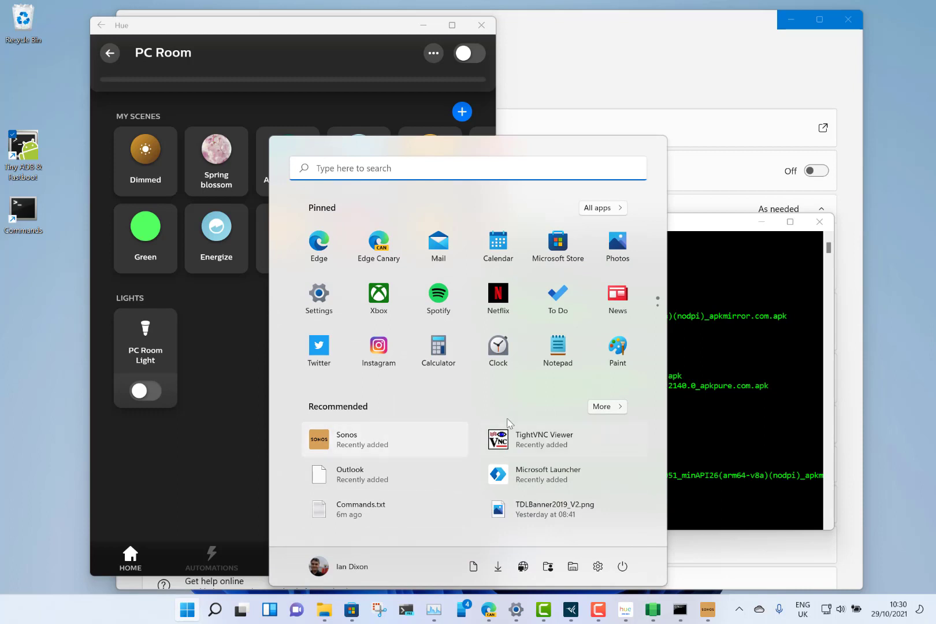
mouse_move(446, 392)
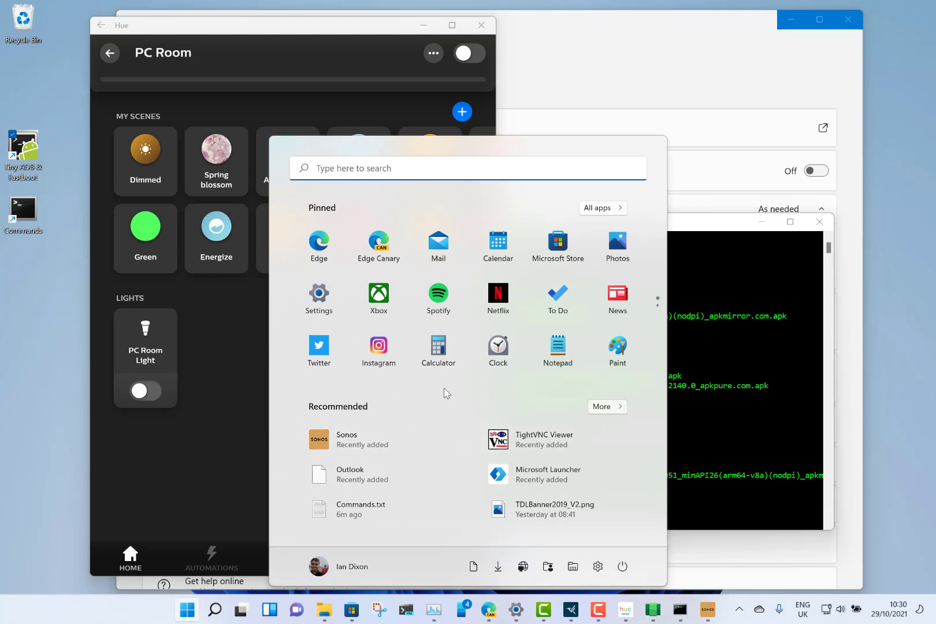
mouse_move(211, 211)
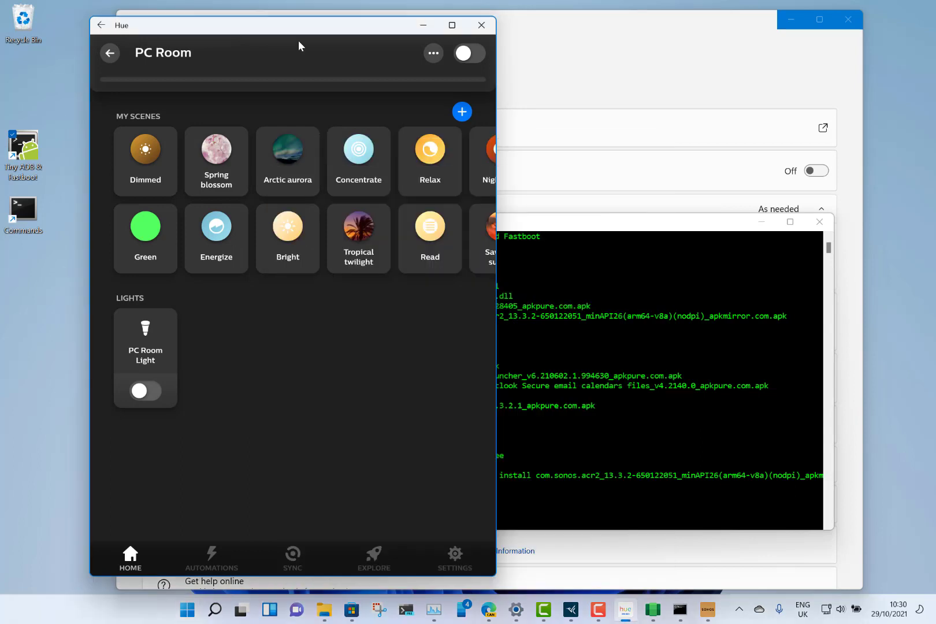
mouse_move(530, 467)
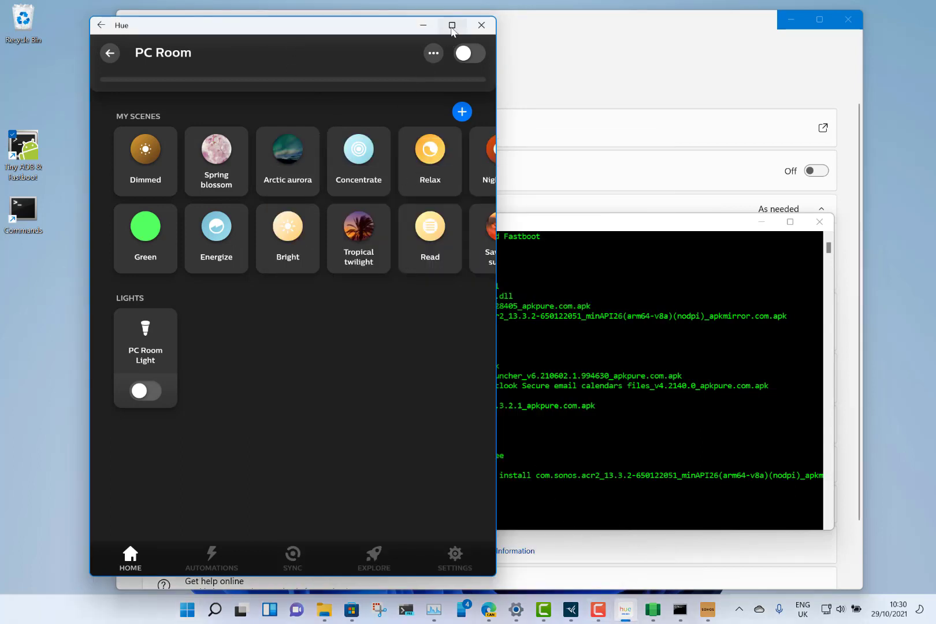
- Maximise the Hue PC Room window to show all scenes, then restore its size
left_click(452, 26)
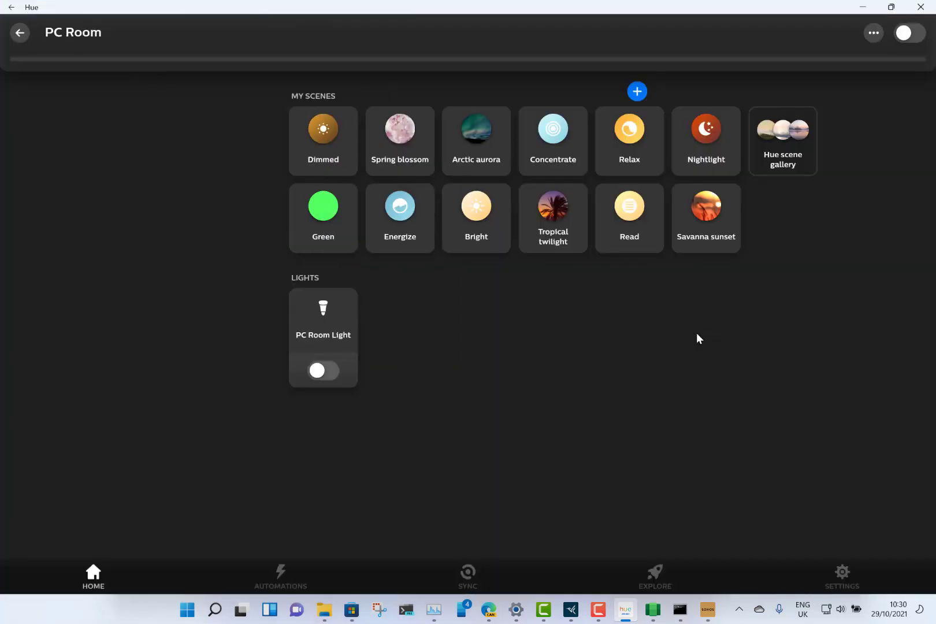
mouse_move(340, 118)
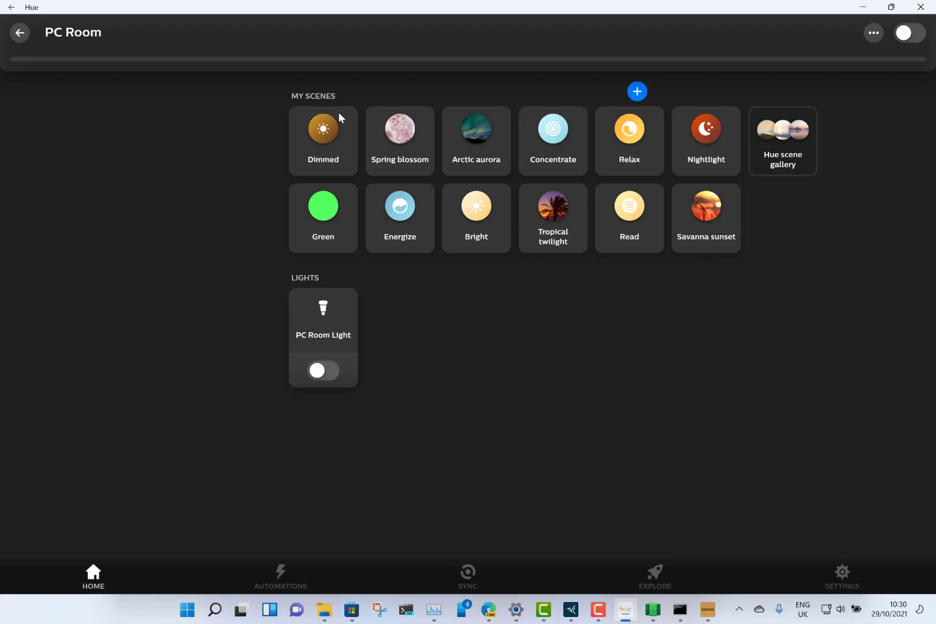
mouse_move(292, 5)
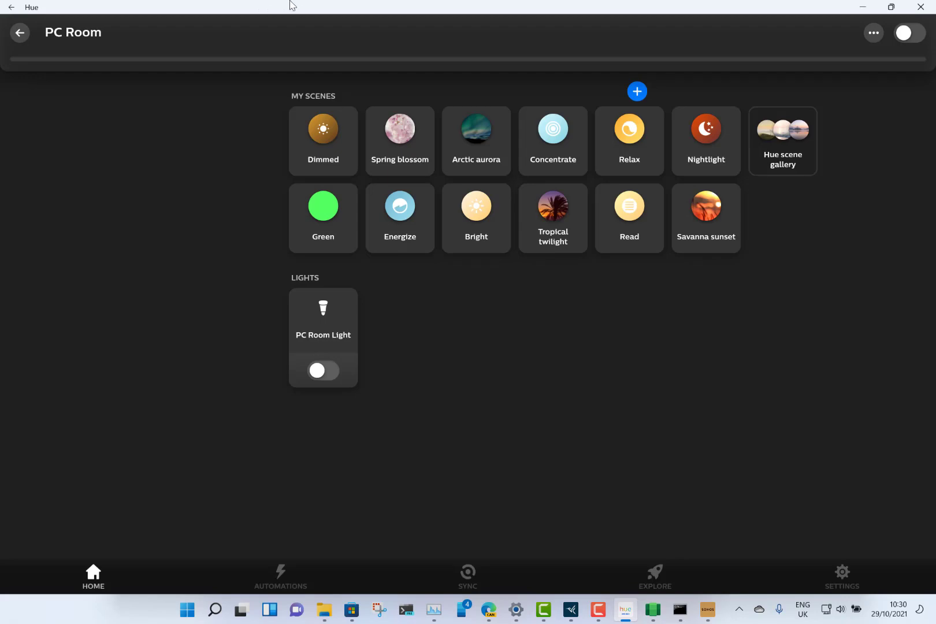
left_click(891, 7)
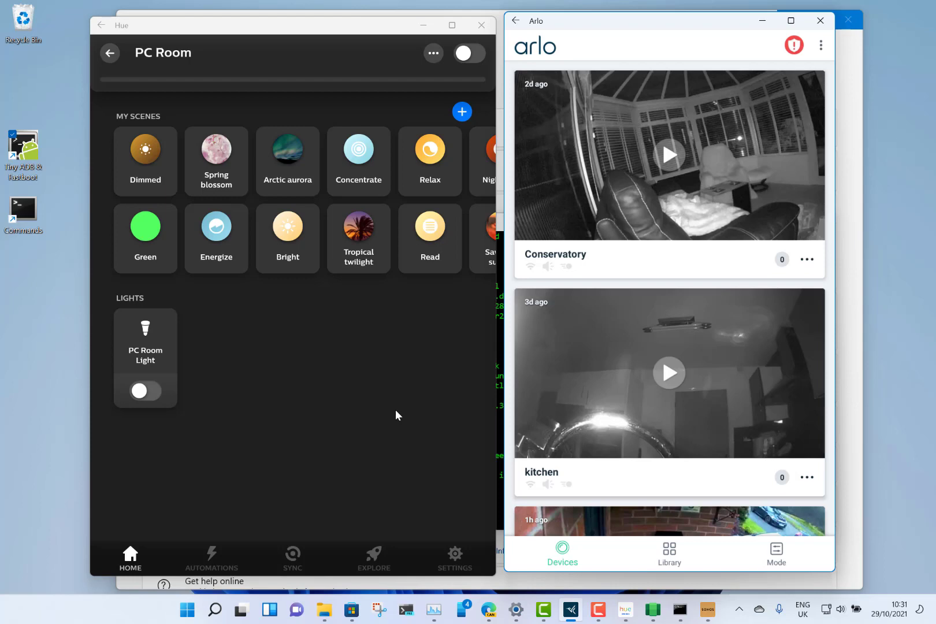
mouse_move(465, 365)
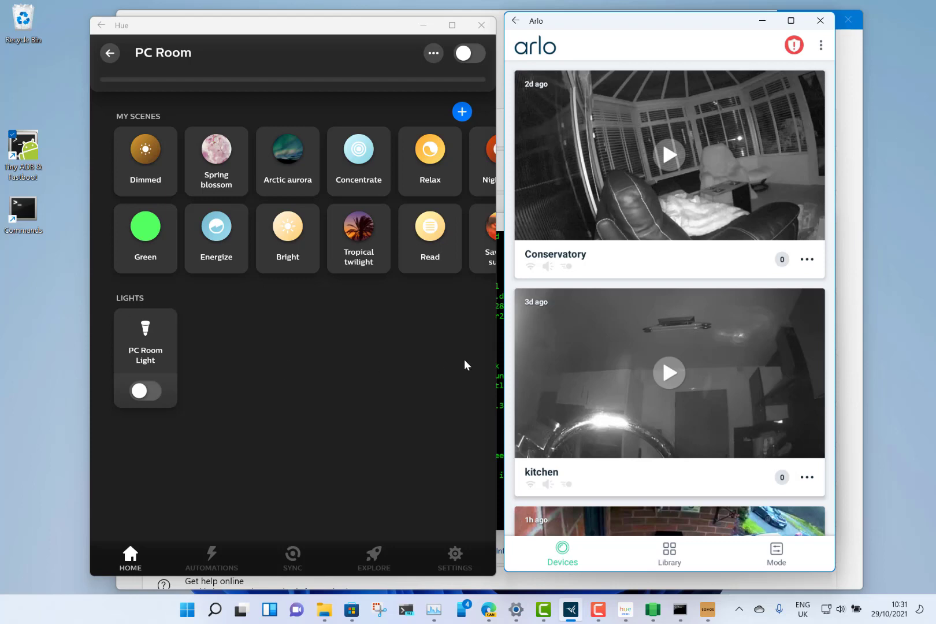
mouse_move(313, 375)
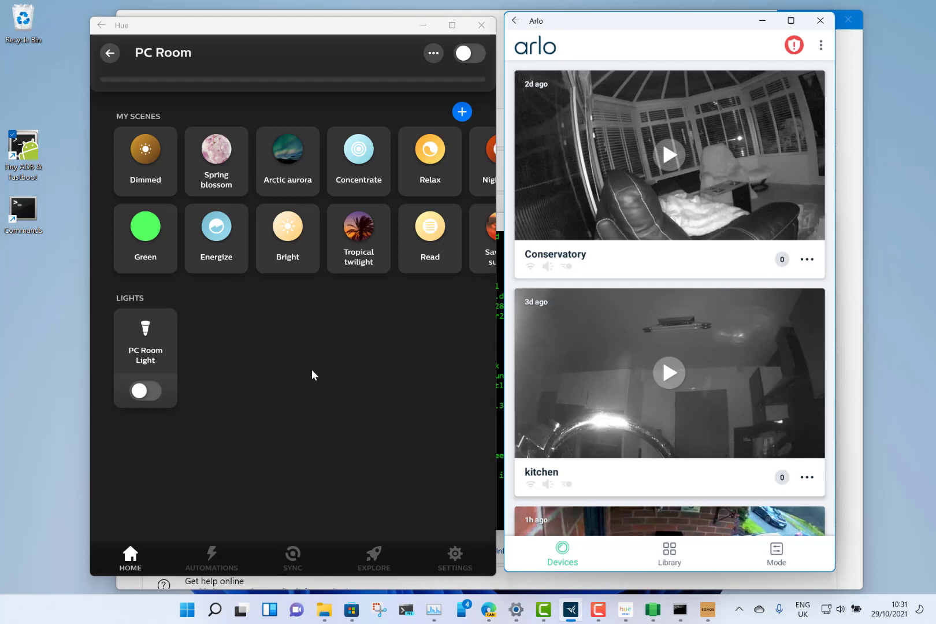